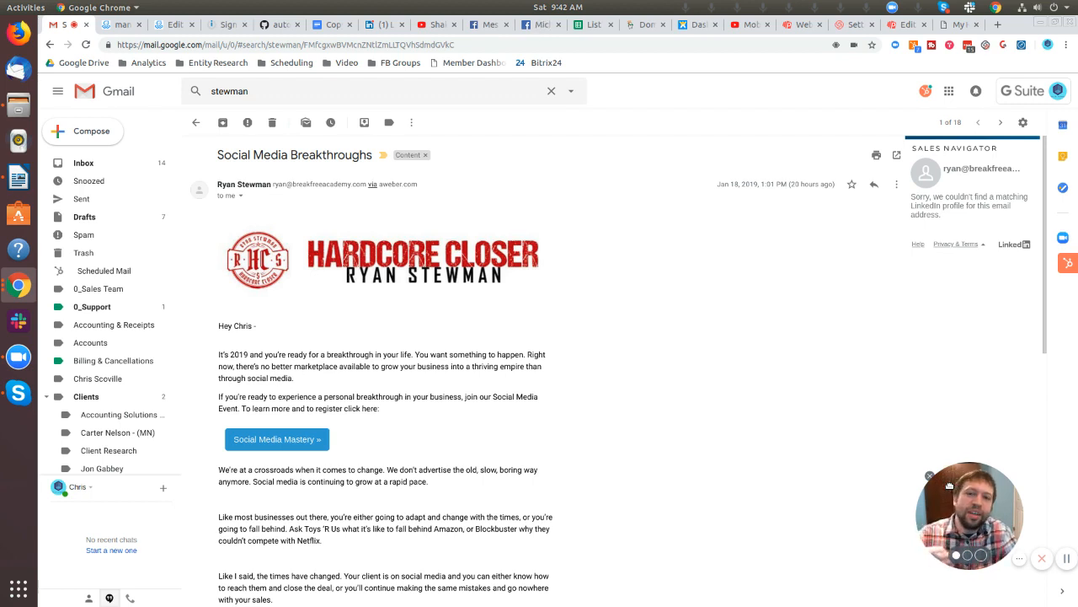
{"action": "mouse_move", "coordinate": [674, 468]}
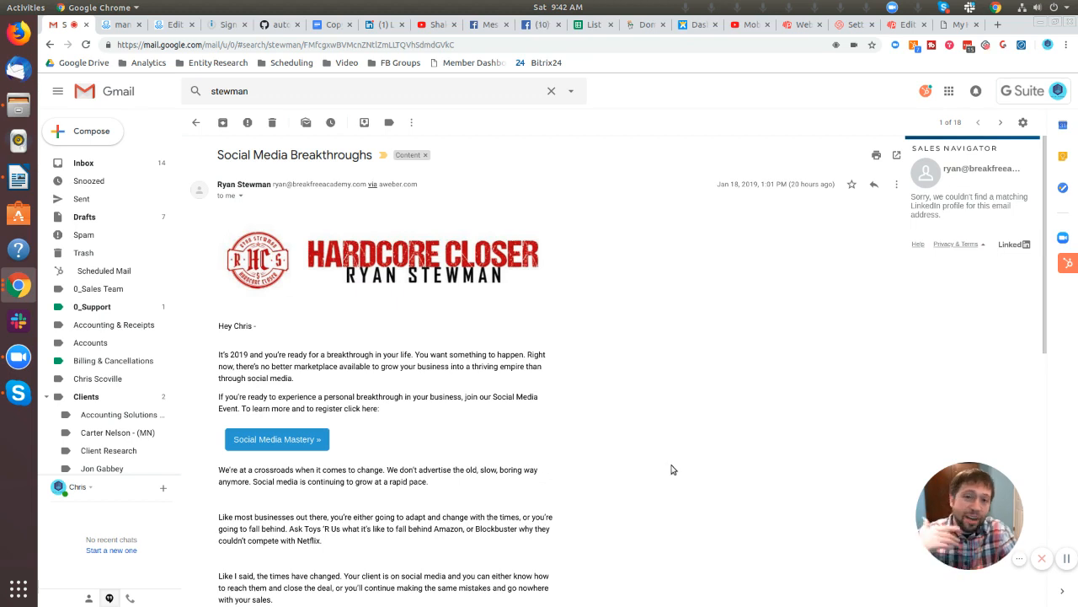
{"action": "mouse_move", "coordinate": [566, 438]}
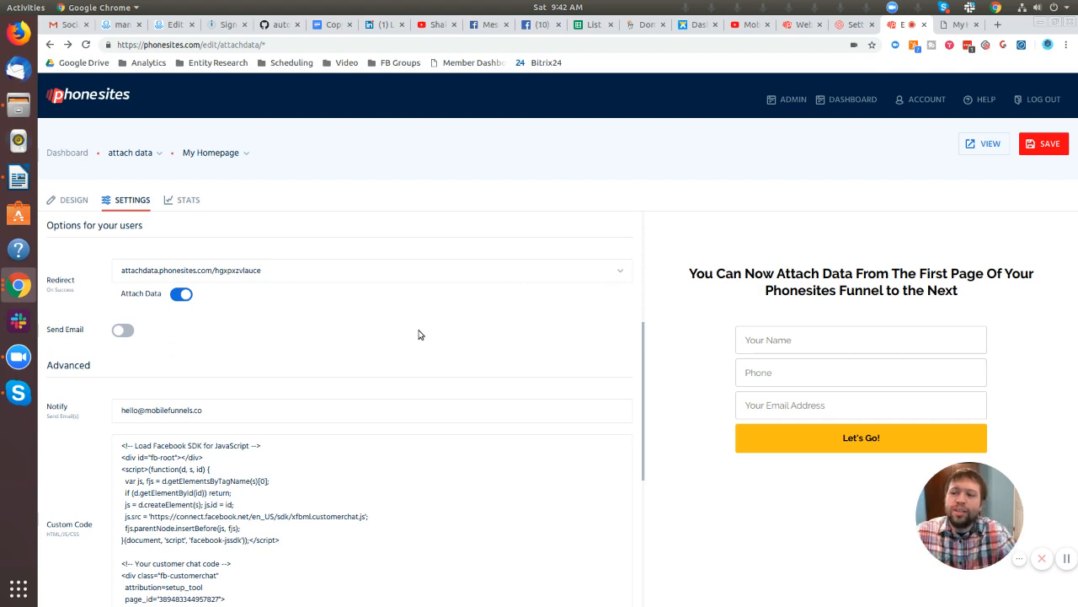
{"action": "mouse_move", "coordinate": [46, 209]}
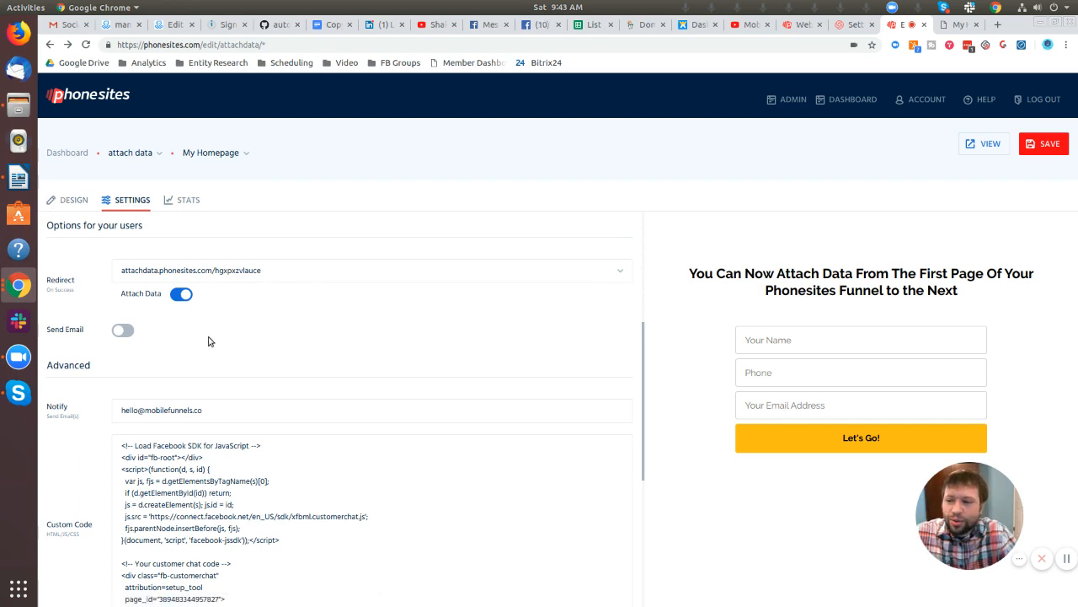
Step: Switch on the Send Email toggle under 'Options for your users' to reveal the email fields
{"action": "scroll", "scroll_direction": "up", "scroll_amount": 3}
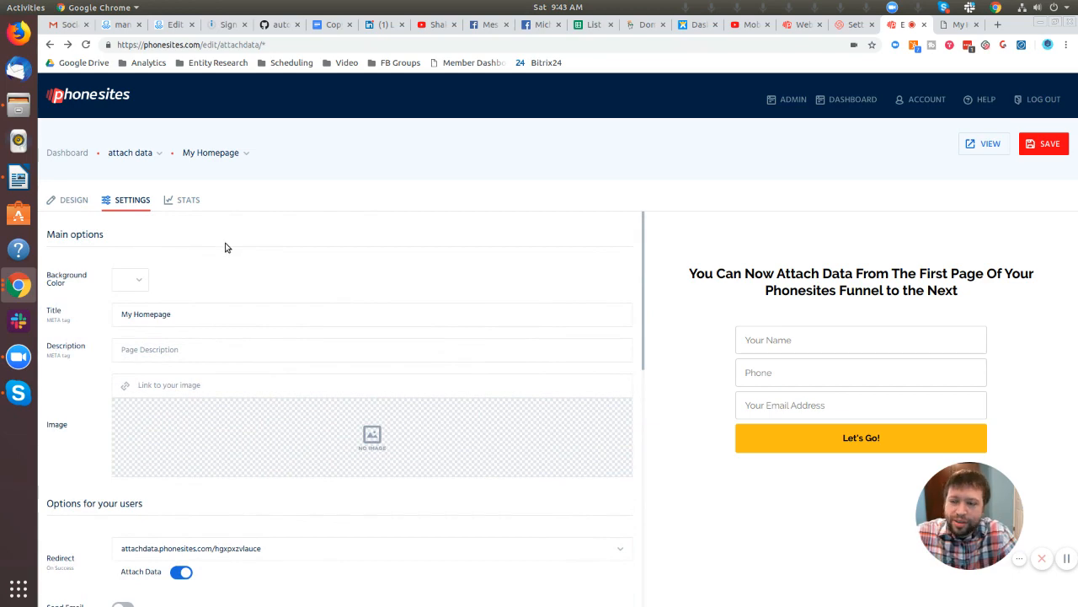
{"action": "scroll", "scroll_direction": "down", "scroll_amount": 3}
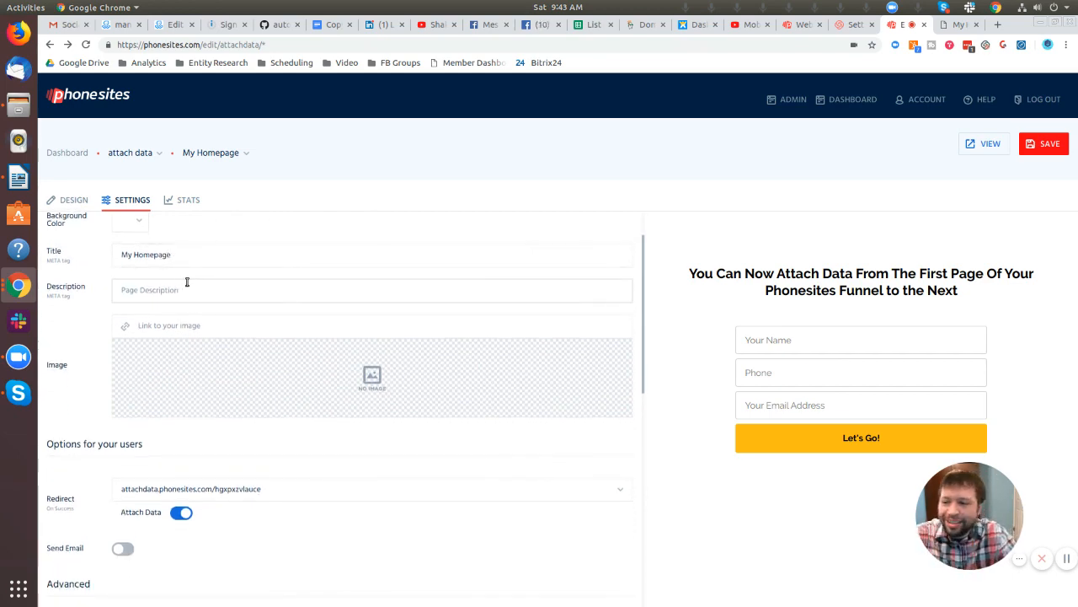
{"action": "scroll", "scroll_direction": "down", "scroll_amount": 3}
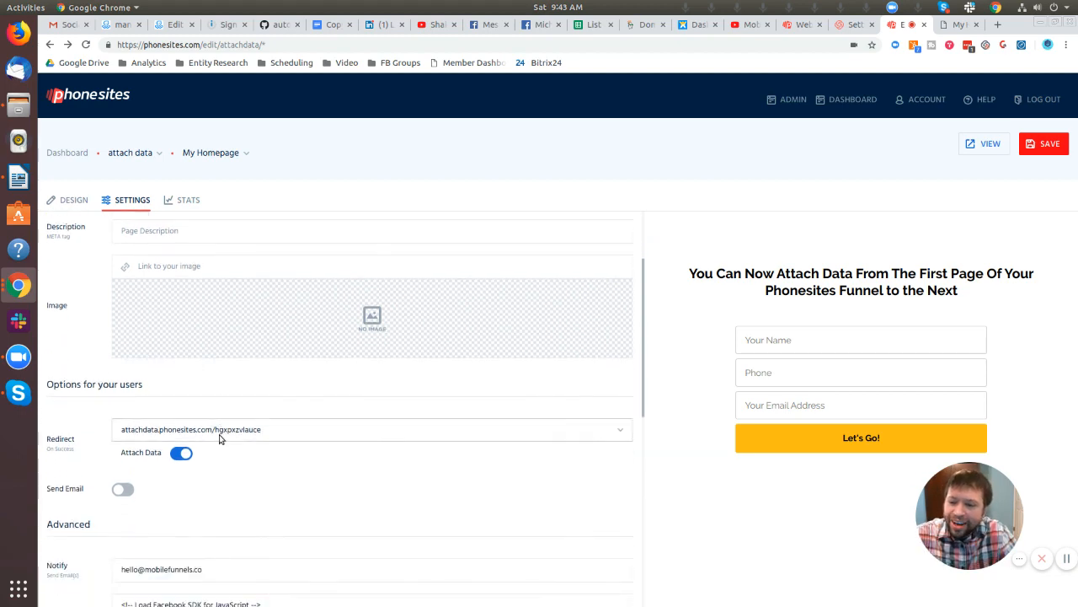
{"action": "scroll", "scroll_direction": "down", "scroll_amount": 3}
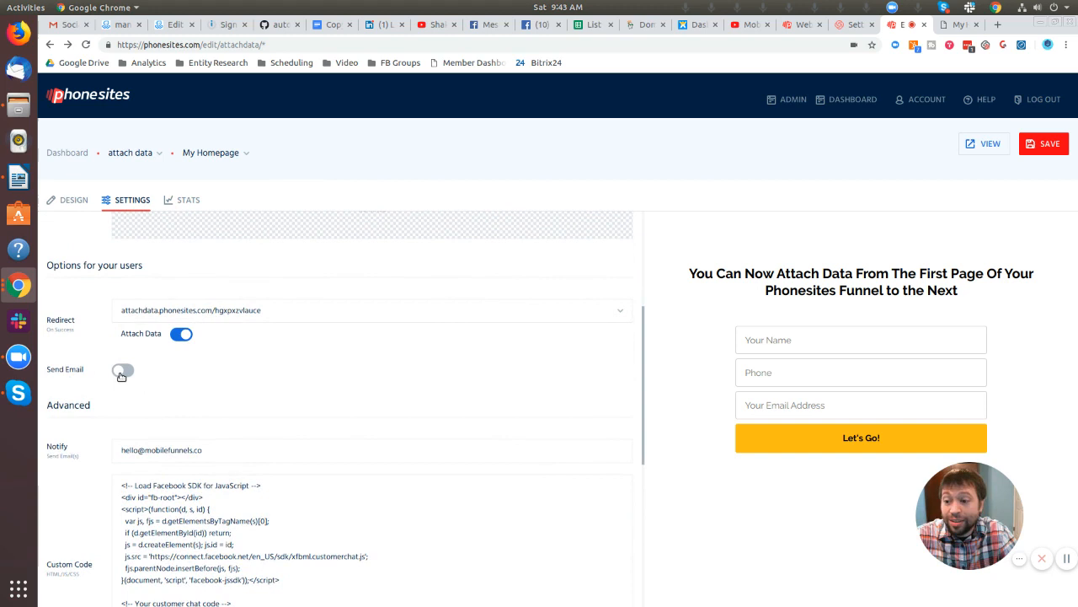
{"action": "left_click", "coordinate": [123, 371]}
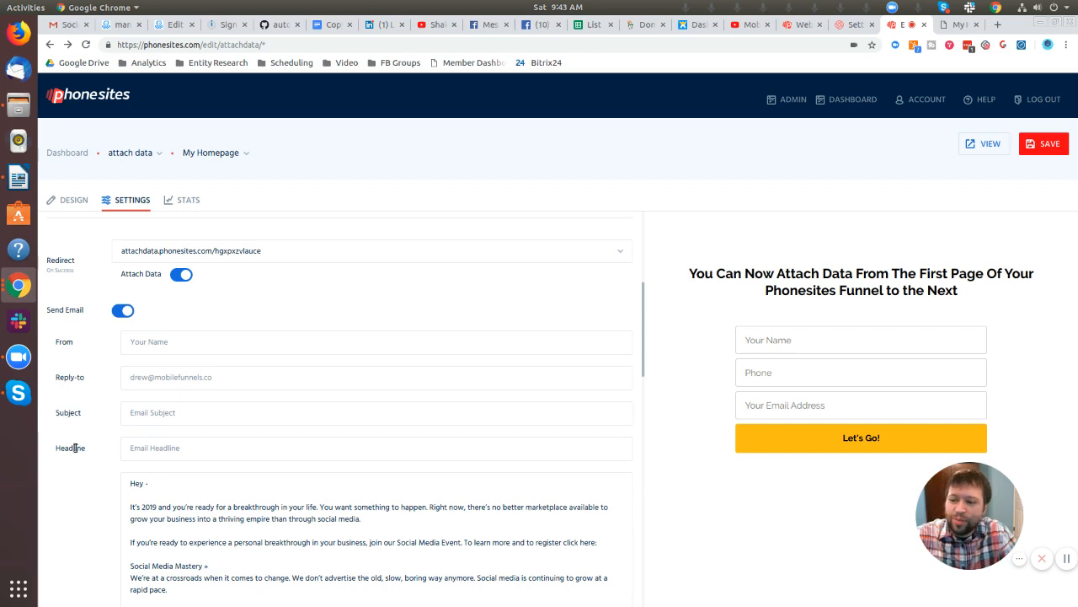
{"action": "scroll", "scroll_direction": "down", "scroll_amount": 3}
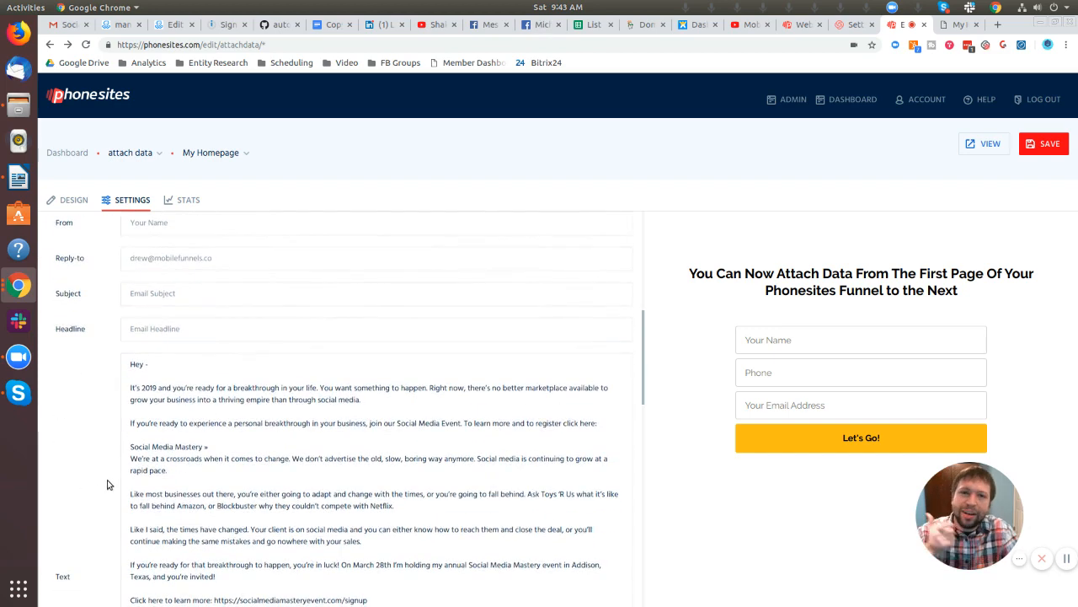
{"action": "scroll", "scroll_direction": "down", "scroll_amount": 3}
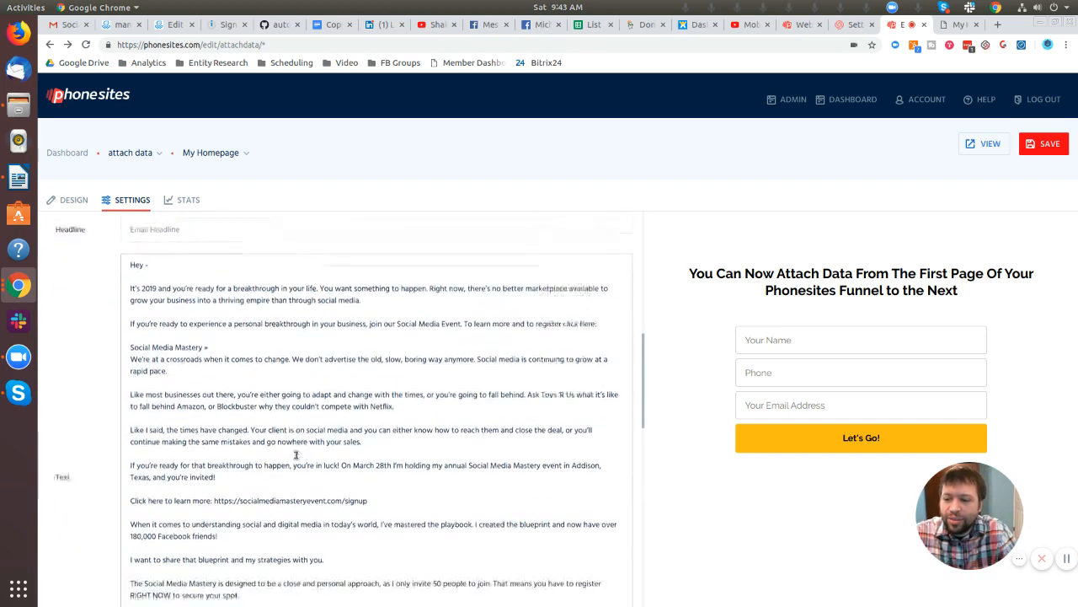
{"action": "scroll", "scroll_direction": "up", "scroll_amount": 3}
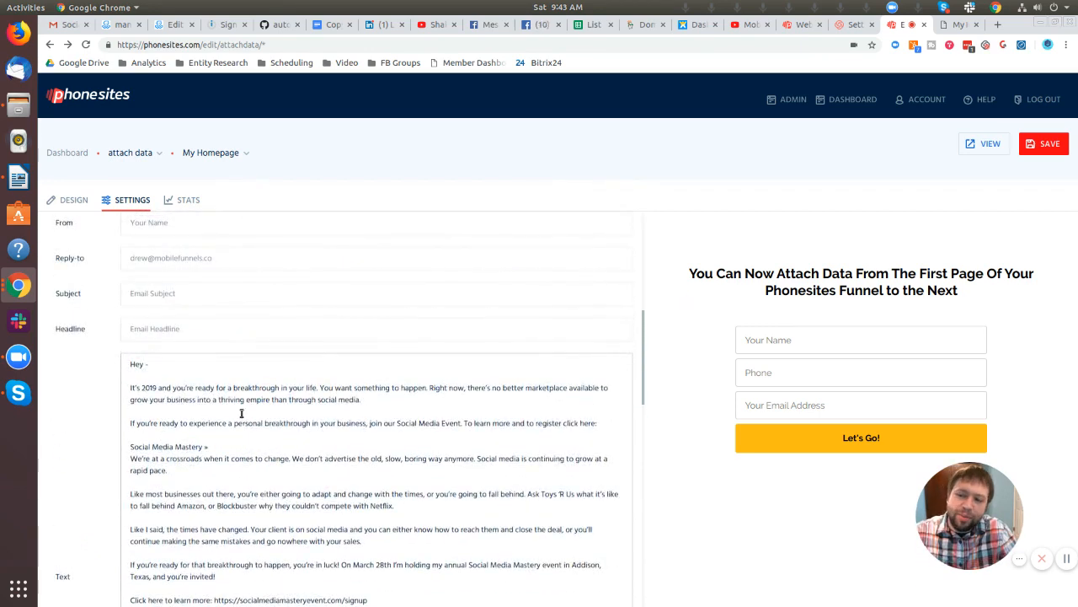
{"action": "scroll", "scroll_direction": "up", "scroll_amount": 3}
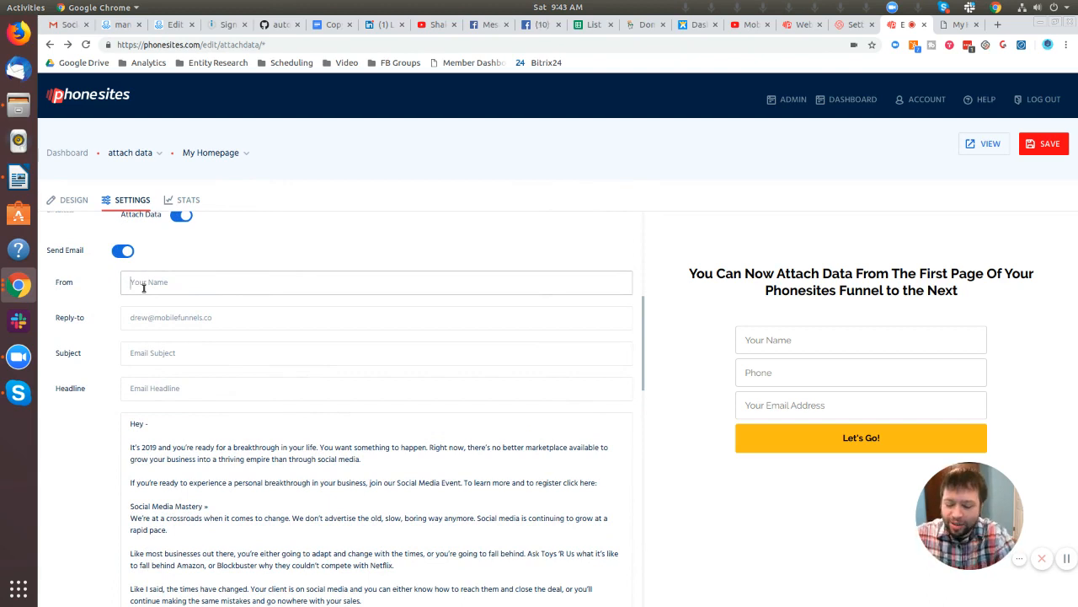
Step: Enter the sender name, reply-to address and subject 'Social Media Breakthroughs'
{"action": "type", "text": "Chri"}
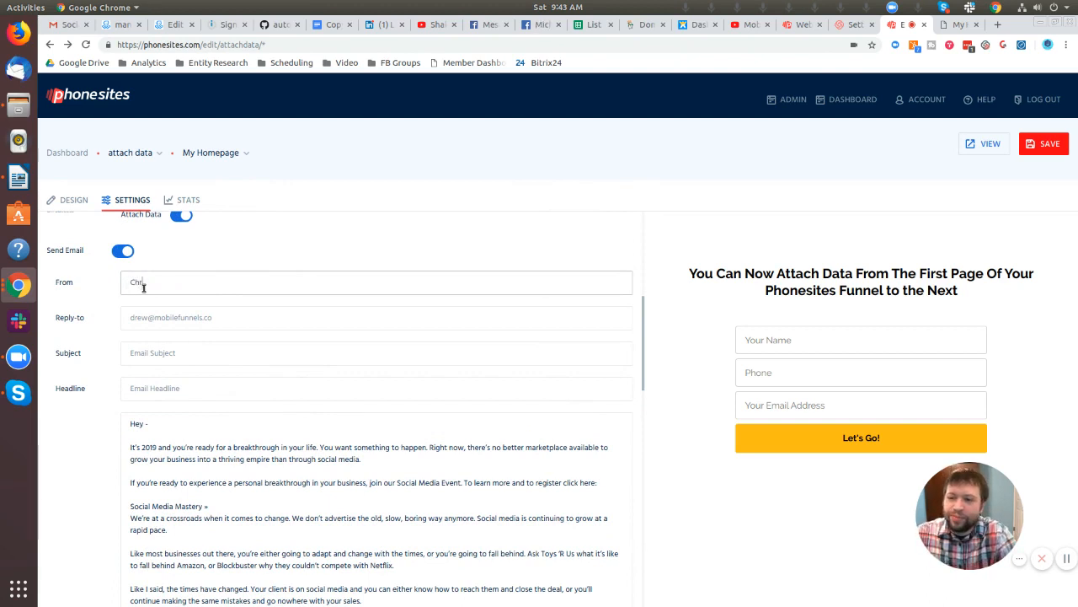
{"action": "type", "text": "is McCoy"}
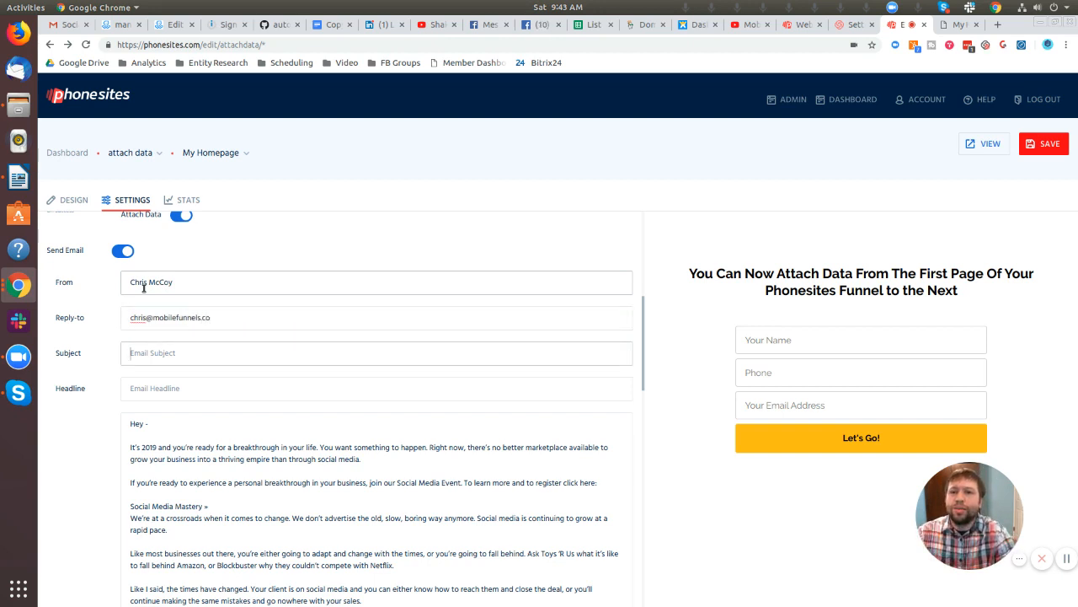
{"action": "type", "text": "Social Media br"}
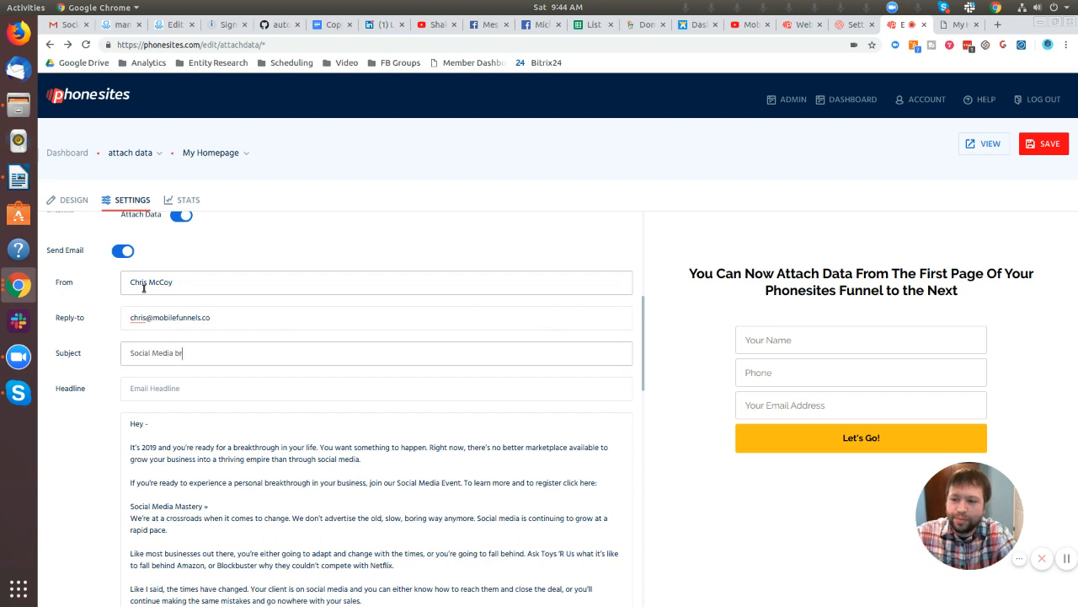
{"action": "type", "text": "eakthroughs"}
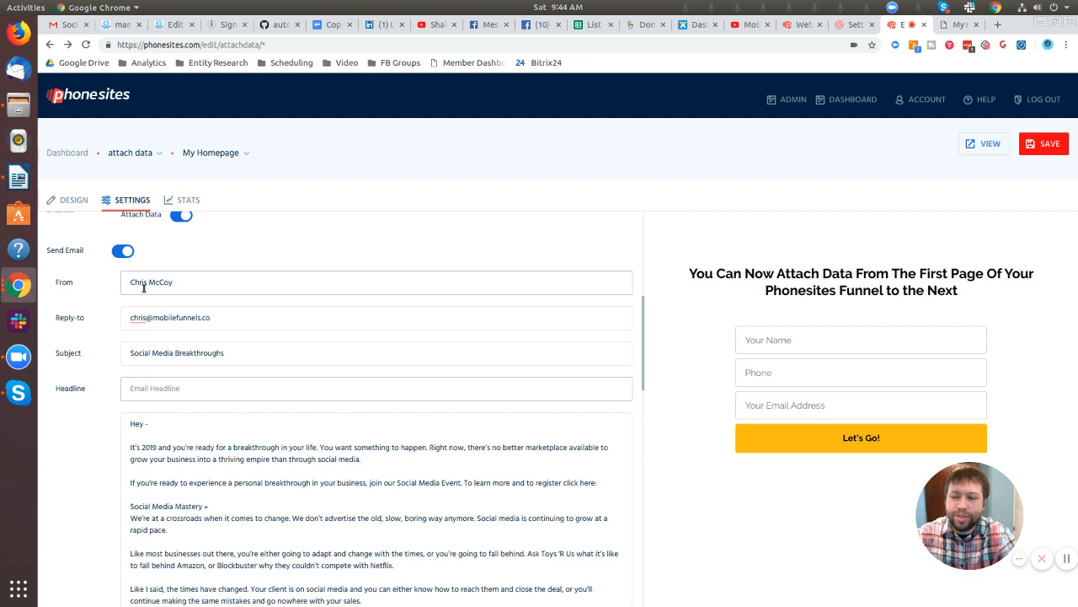
Step: Start the headline greeting 'Hey ... Want to ... Social Me...' in the Headline field
{"action": "type", "text": "Hey"}
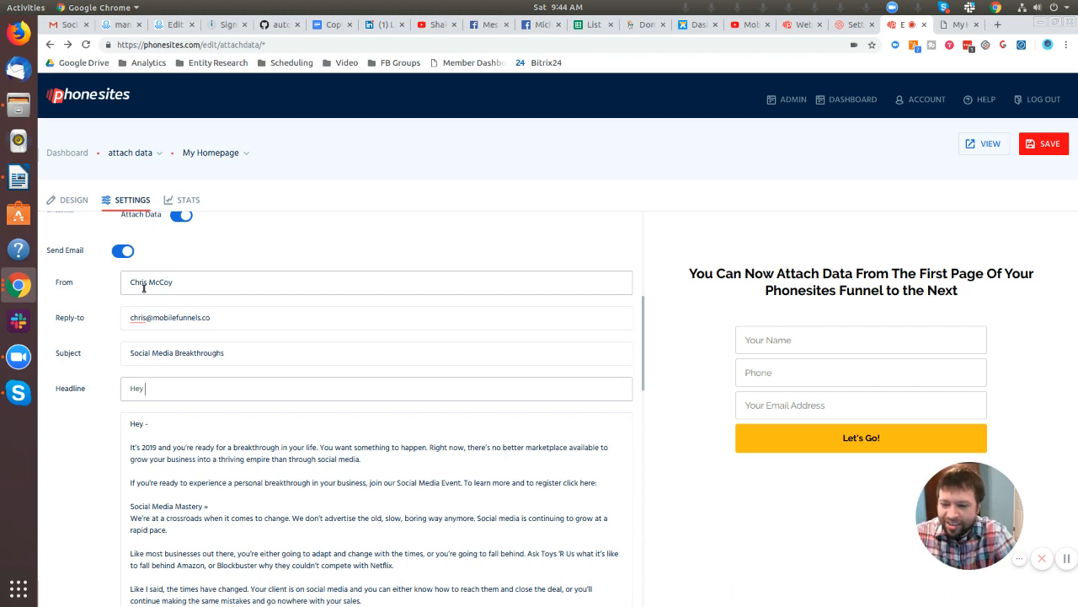
{"action": "type", "text": "Want o"}
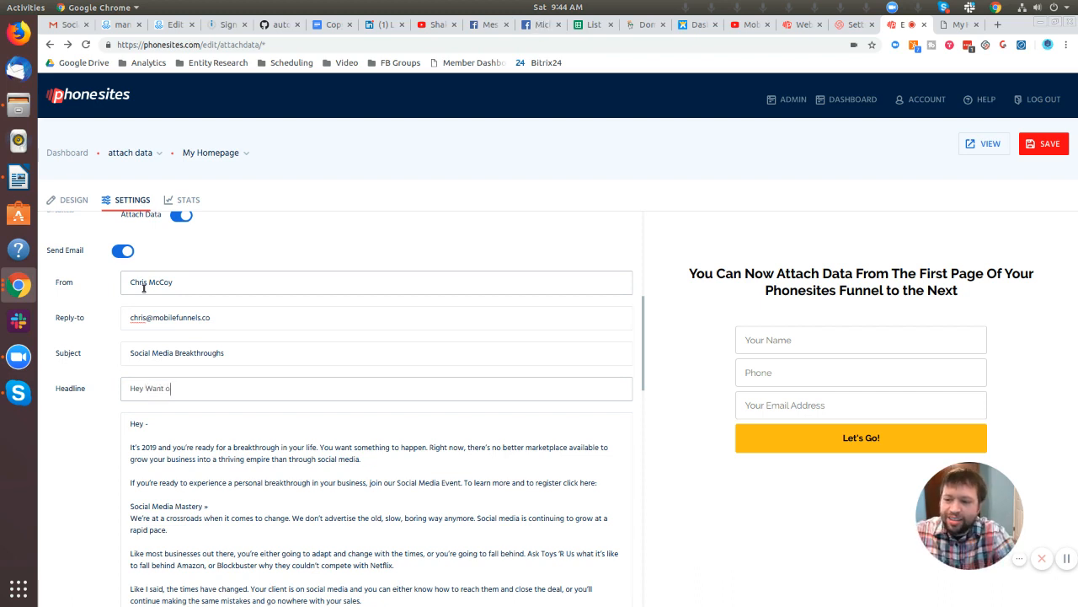
{"action": "type", "text": "to Catch m"}
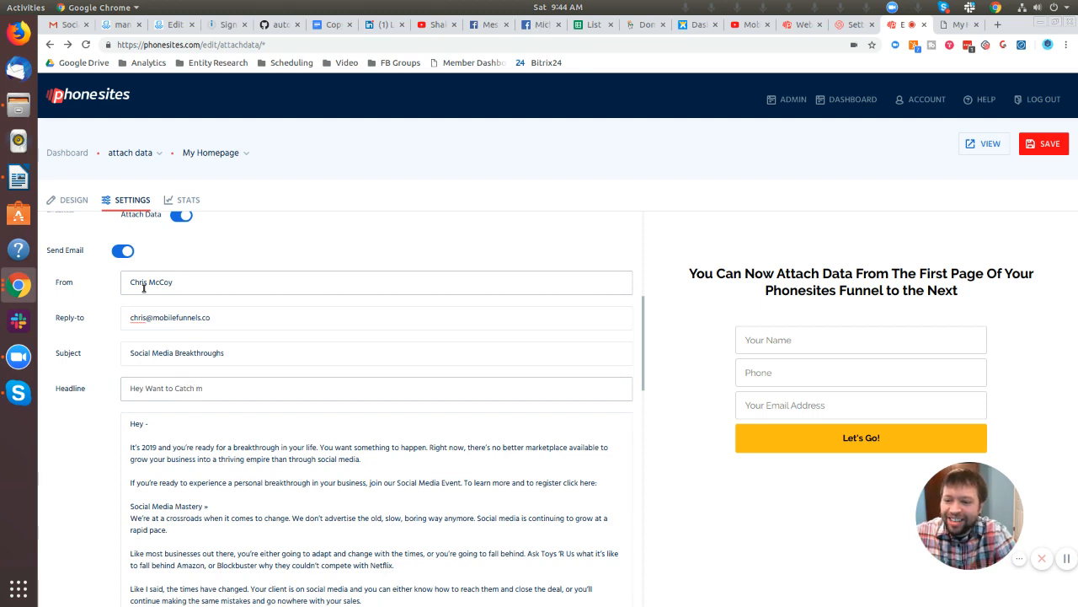
{"action": "type", "text": "y Social Media Mastery Bluepri"}
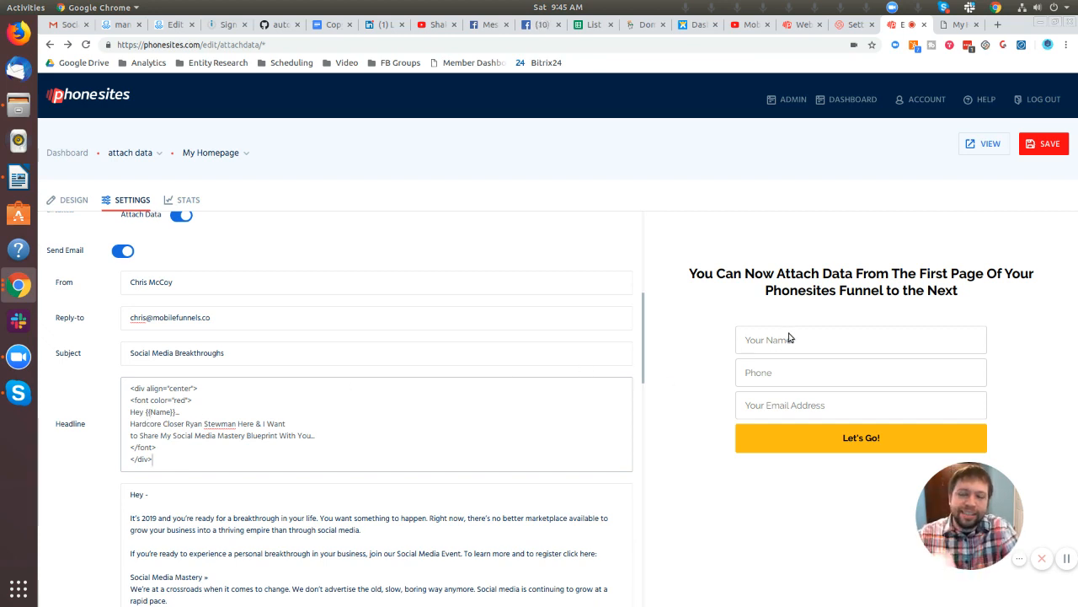
{"action": "mouse_move", "coordinate": [779, 335]}
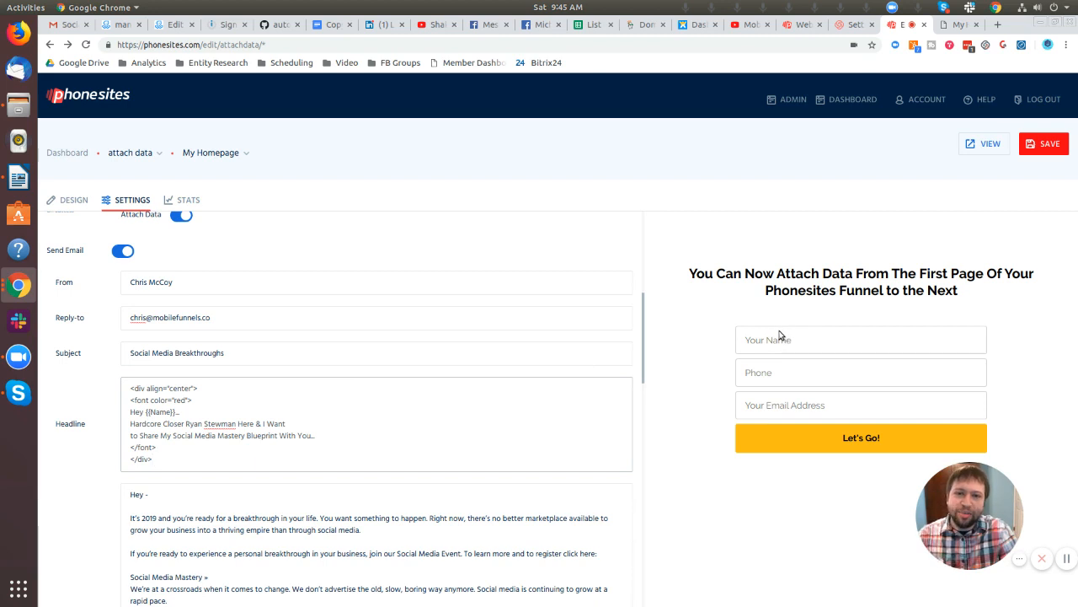
{"action": "mouse_move", "coordinate": [777, 337]}
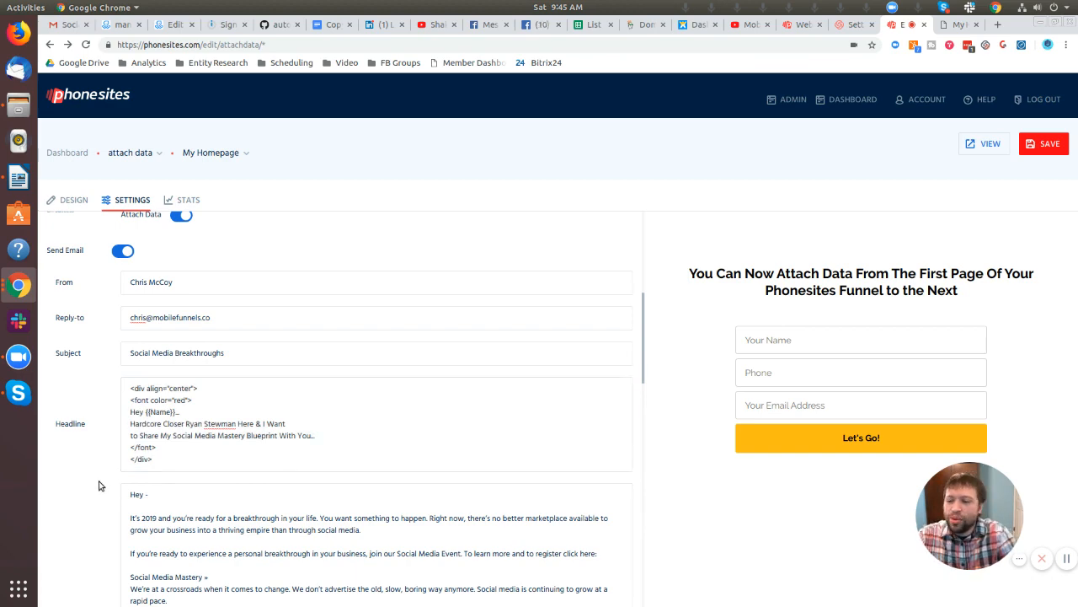
Step: Bring the Button Text and Button Link fields into view below the email body
{"action": "scroll", "scroll_direction": "down", "scroll_amount": 3}
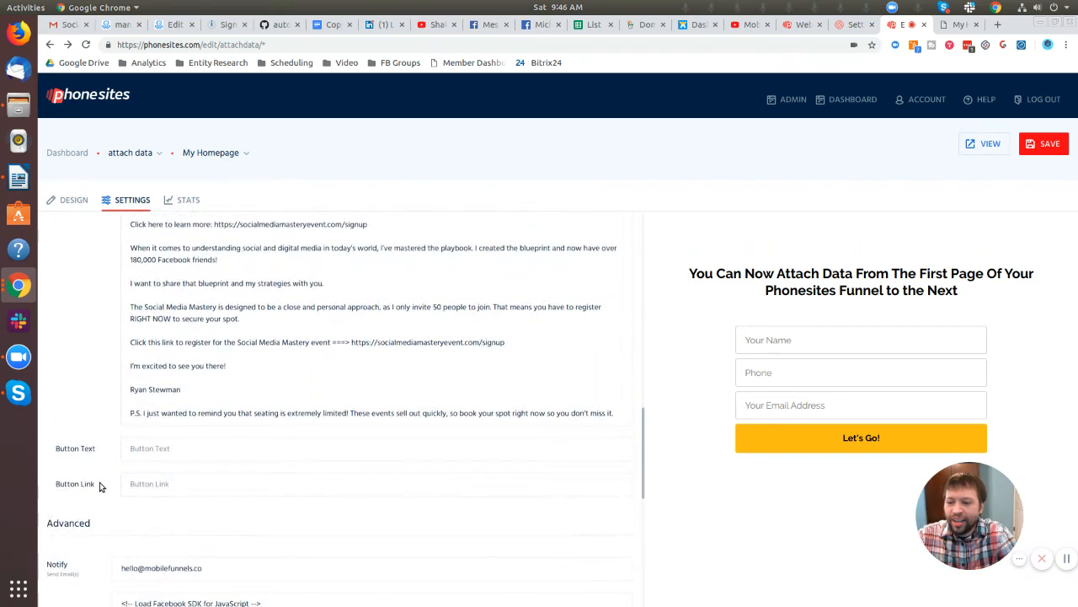
{"action": "mouse_move", "coordinate": [114, 472]}
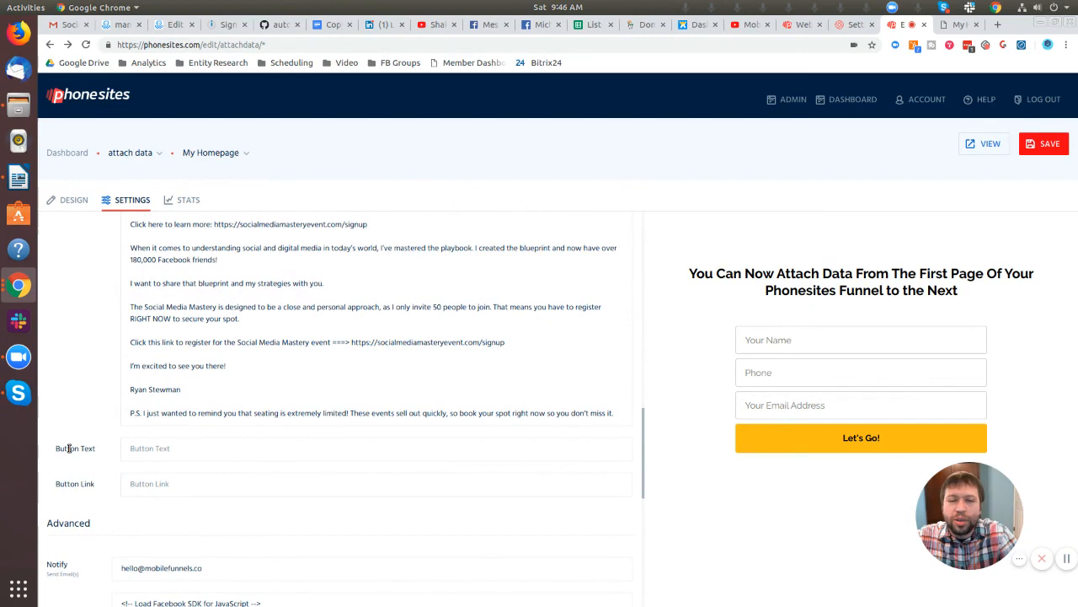
{"action": "mouse_move", "coordinate": [185, 468]}
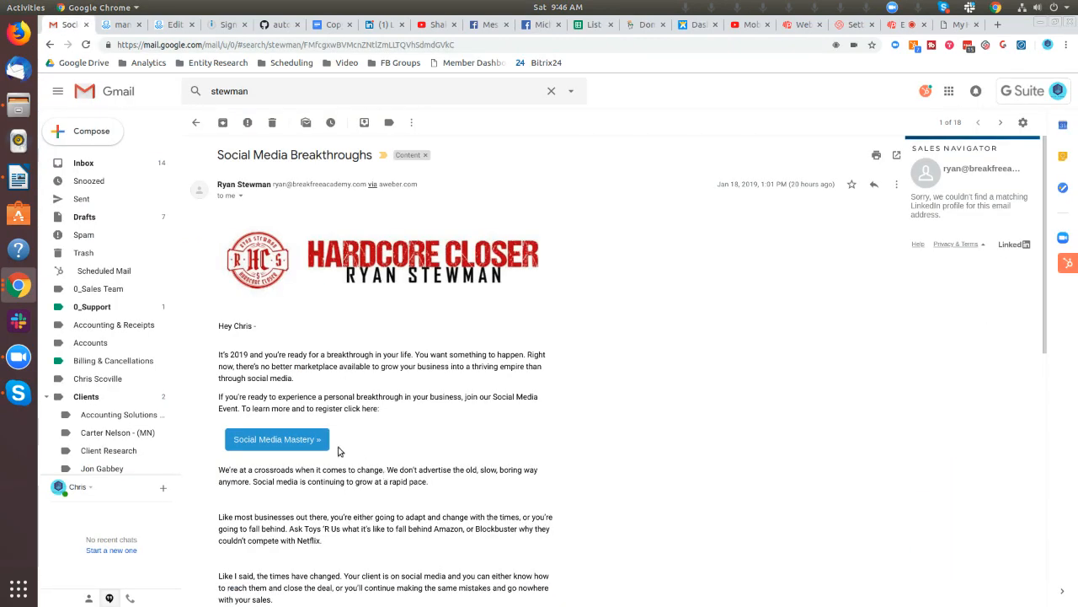
Step: Copy the Social Media Mastery button's link address from the Gmail reference email
{"action": "right_click", "coordinate": [276, 439]}
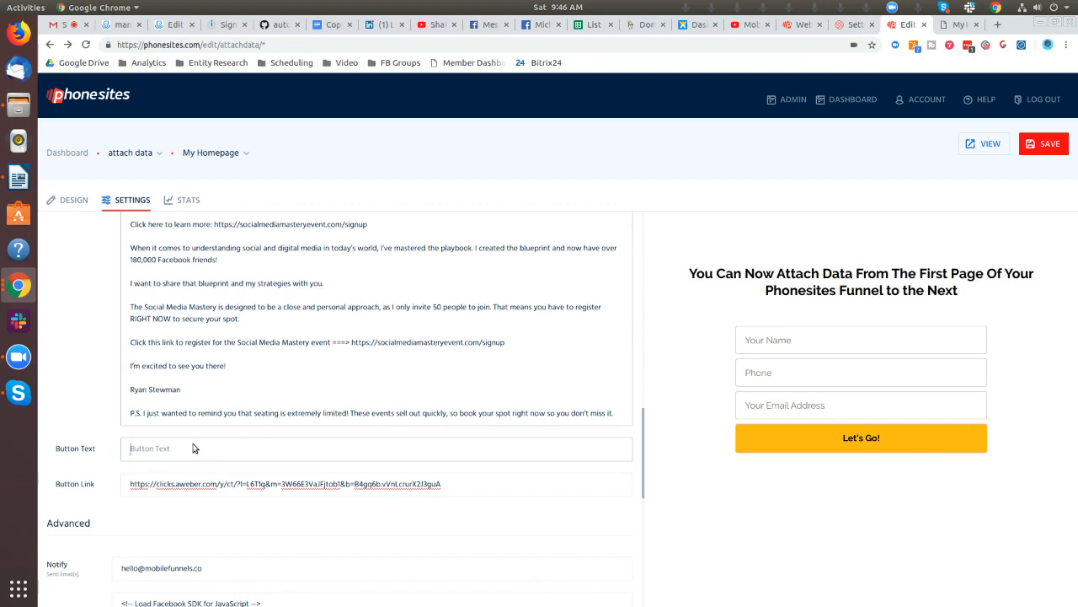
Step: Label the button 'Social Media Mastery >>' and open the live funnel page via VIEW
{"action": "type", "text": "Social Media Mastery"}
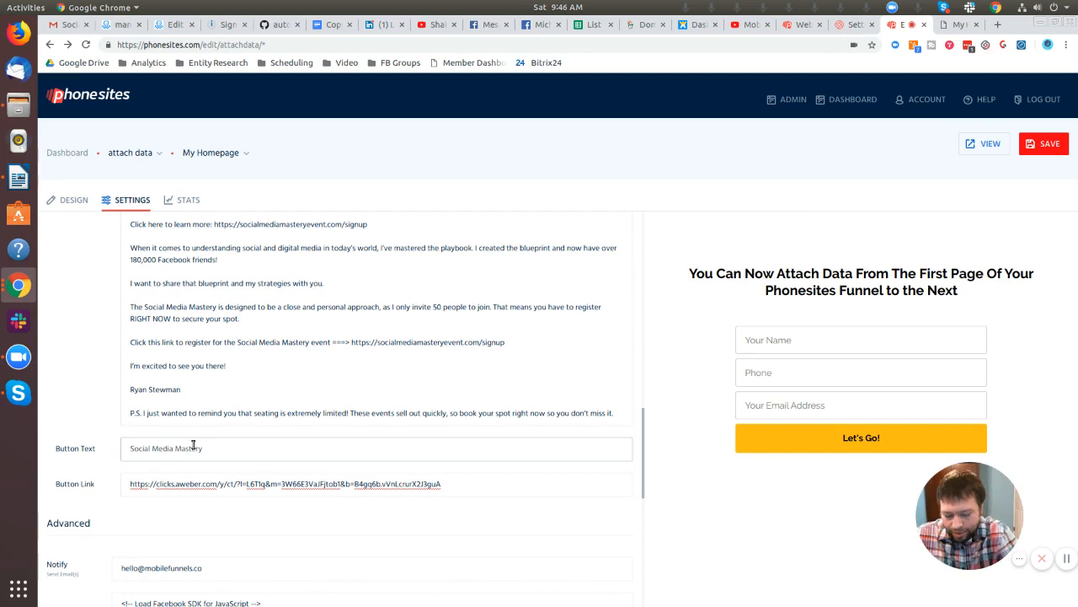
{"action": "type", "text": ">>"}
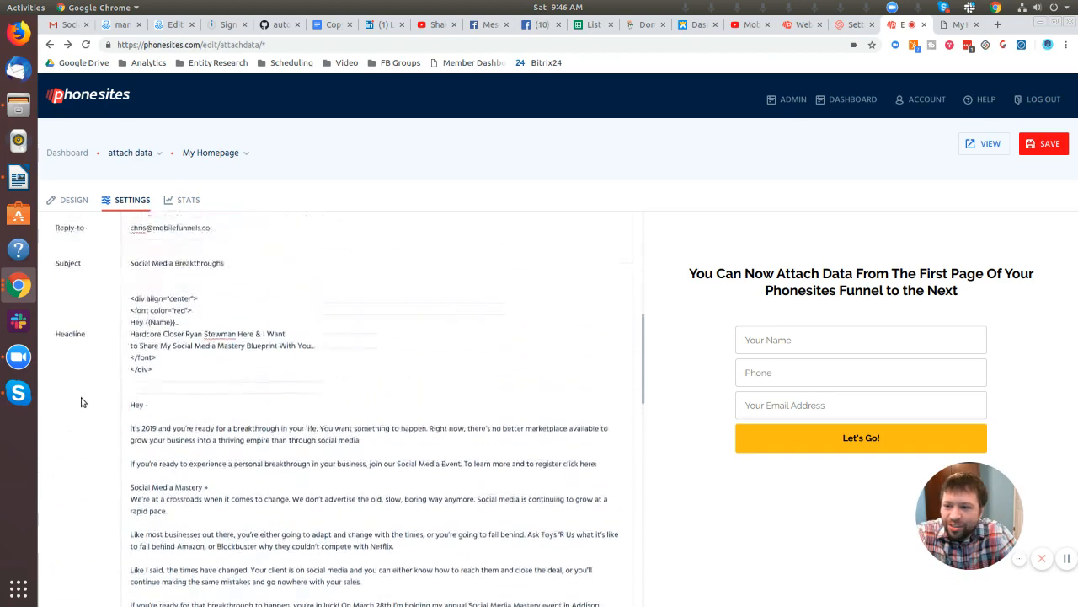
{"action": "scroll", "scroll_direction": "up", "scroll_amount": 3}
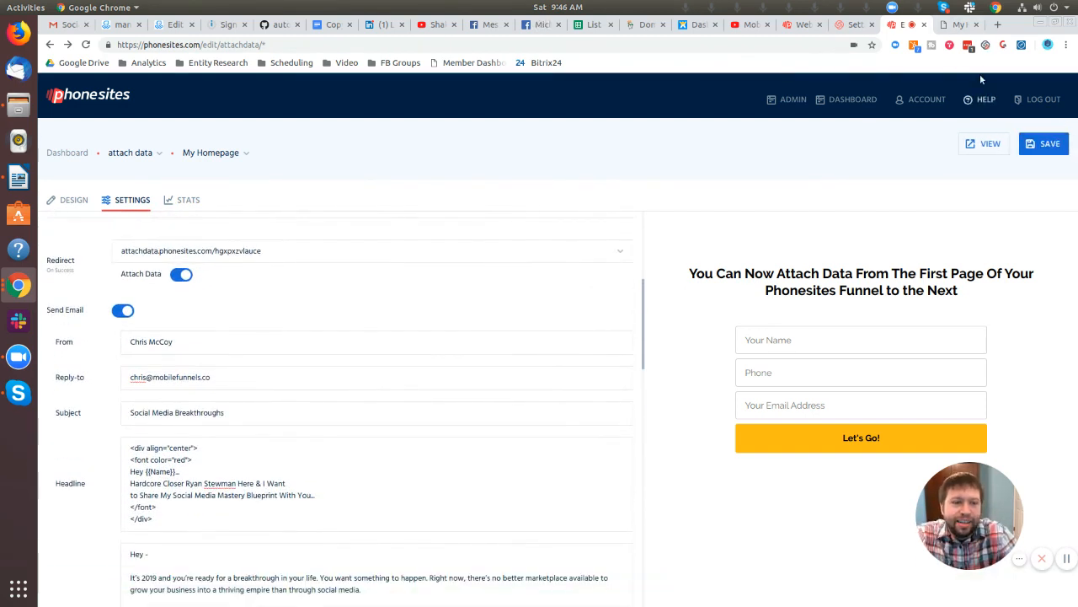
{"action": "left_click", "coordinate": [984, 144]}
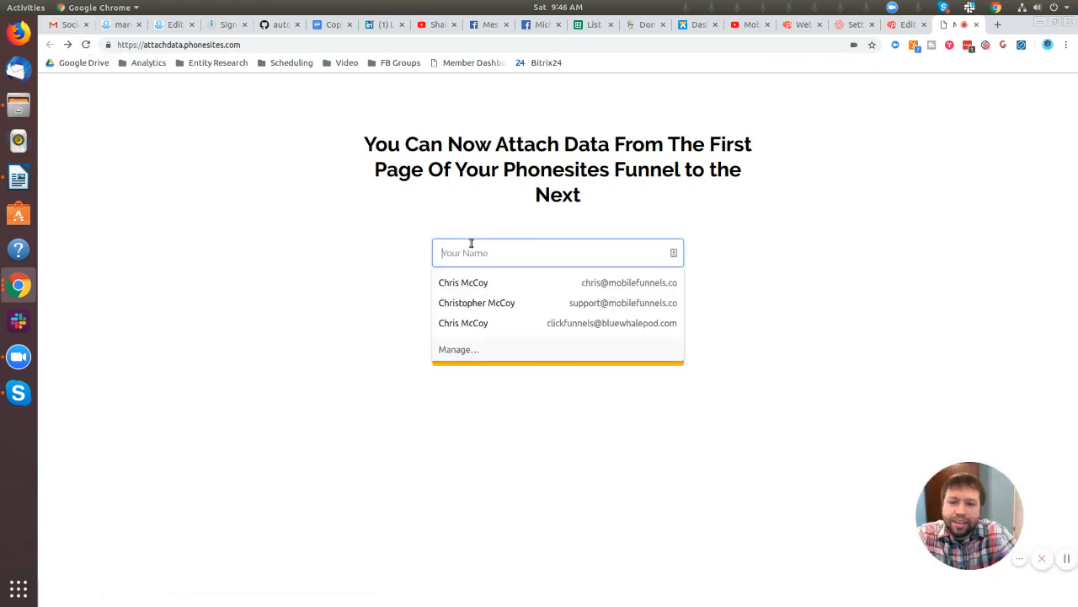
Step: Submit a test signup with autofilled name, email and phone 1111111 through both funnel pages, then go to the inbox
{"action": "left_click", "coordinate": [461, 283]}
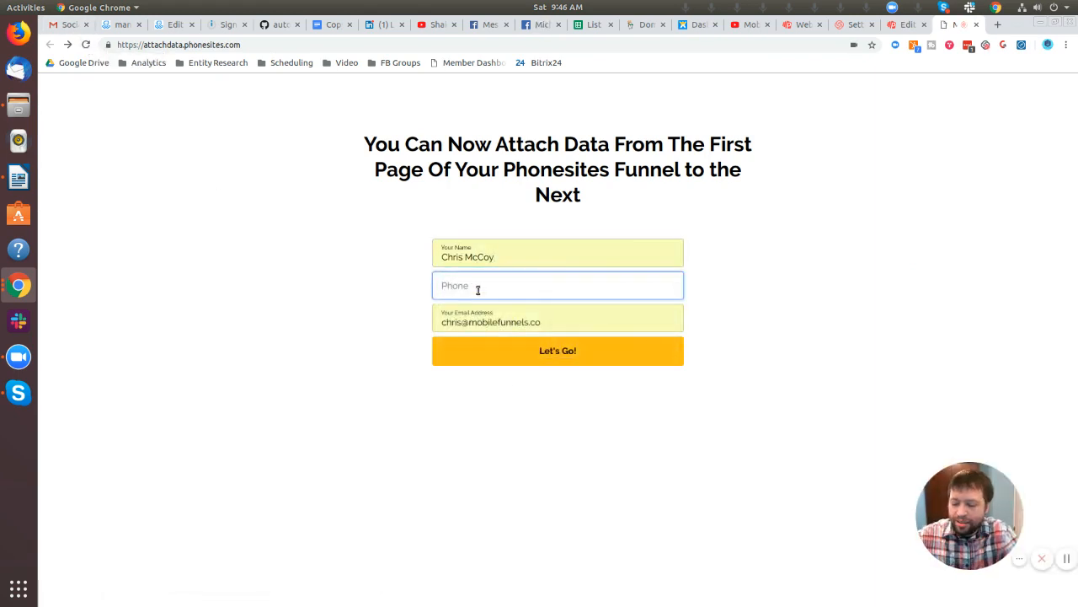
{"action": "type", "text": "1111111"}
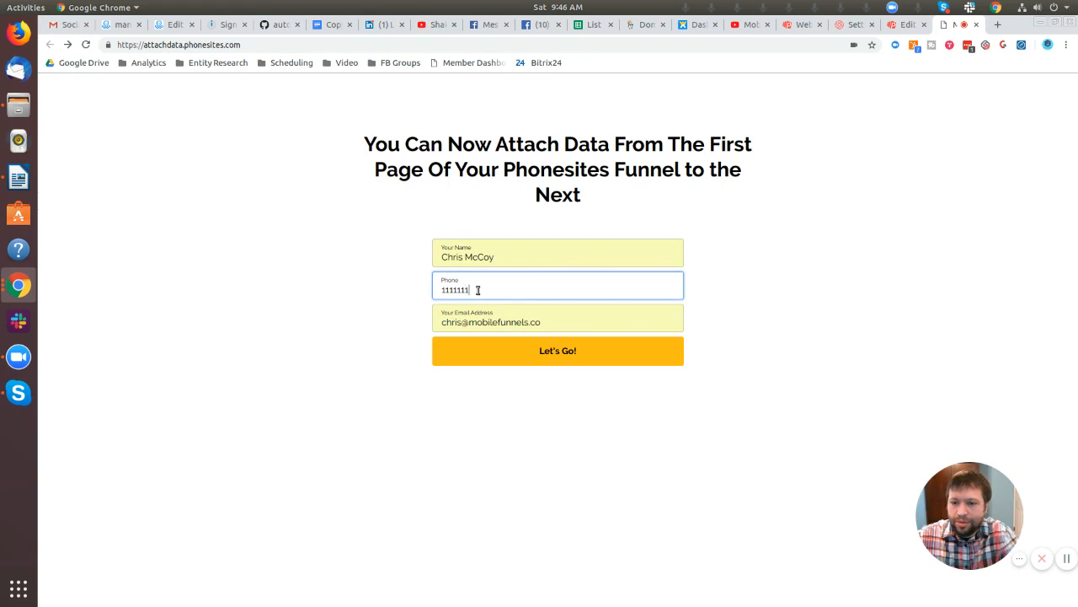
{"action": "left_click", "coordinate": [558, 350]}
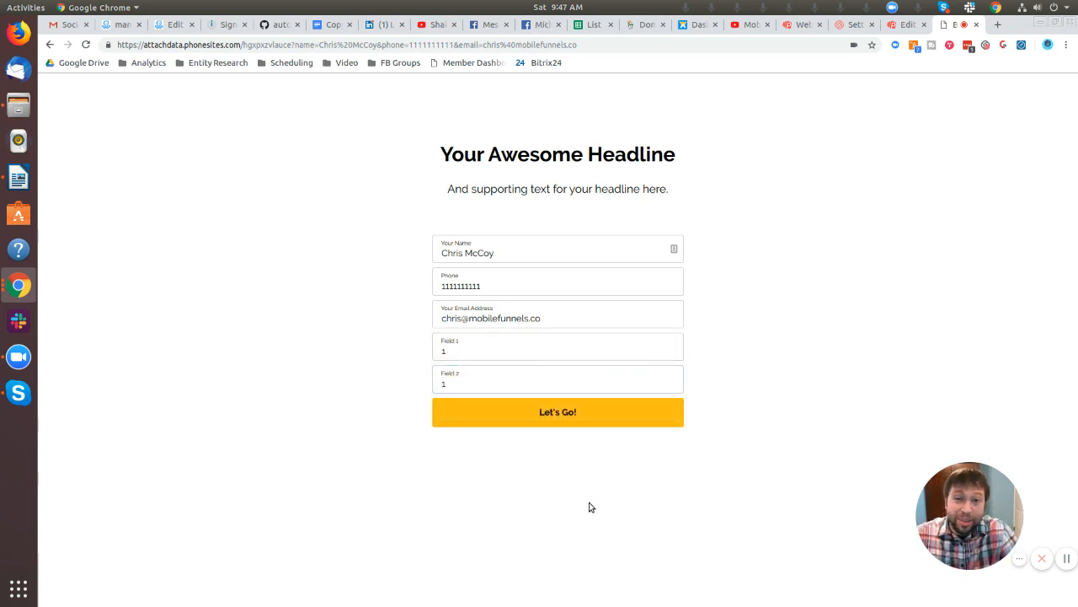
{"action": "left_click", "coordinate": [557, 411]}
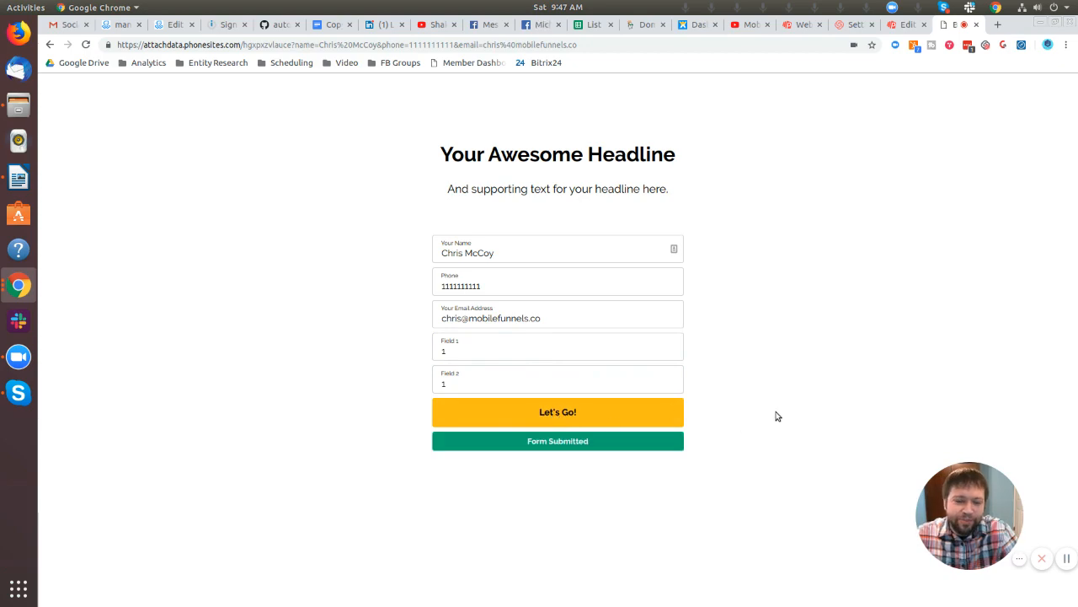
{"action": "left_click", "coordinate": [69, 24]}
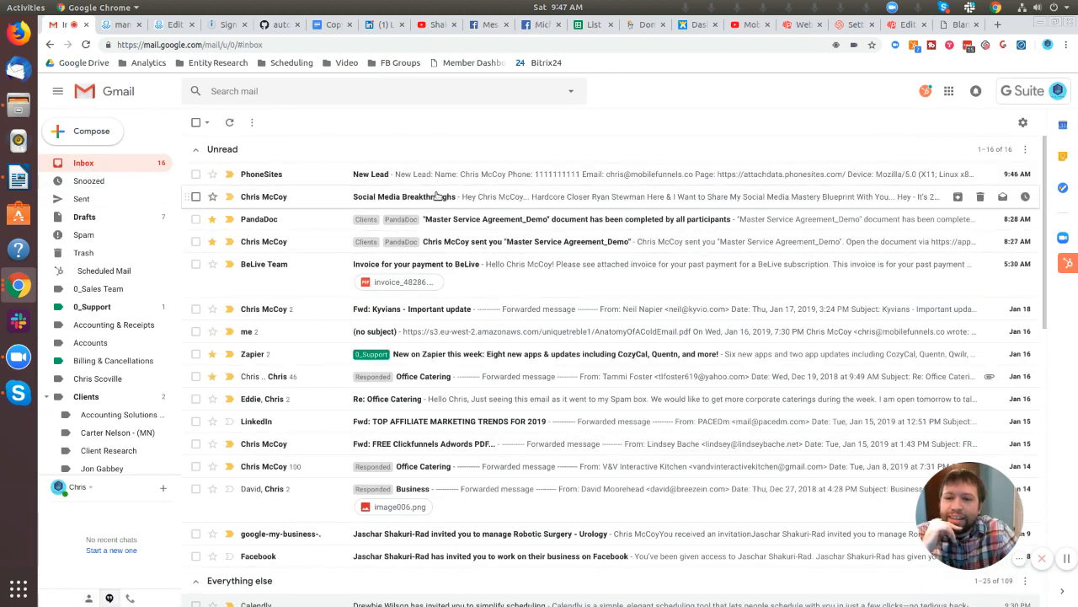
Step: Compare the new Social Media Breakthroughs email with the original and follow its Social Media Mastery >> button
{"action": "left_click", "coordinate": [405, 196]}
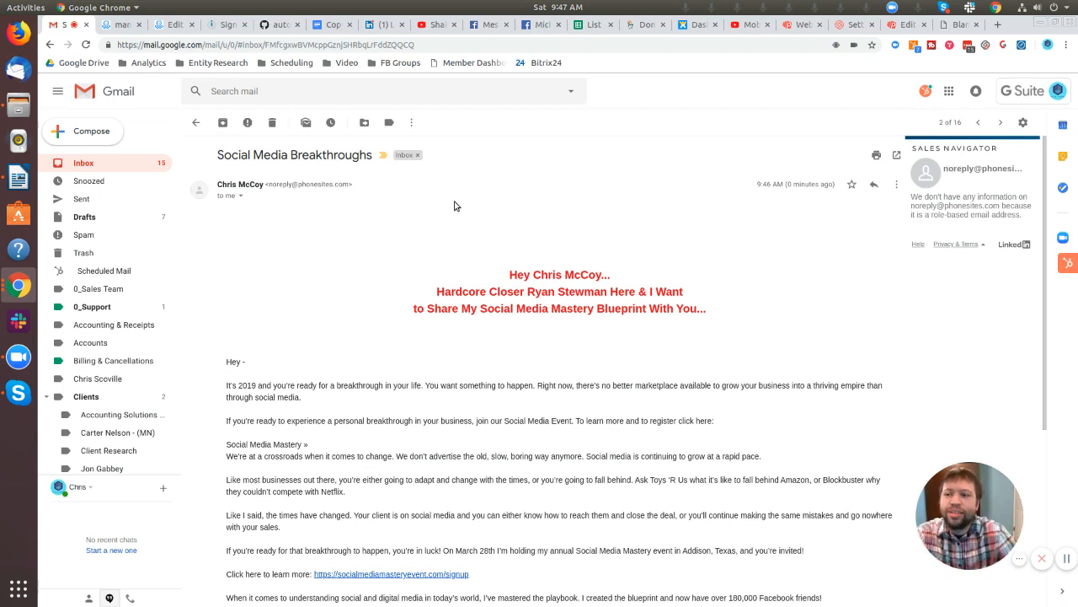
{"action": "left_click", "coordinate": [49, 43]}
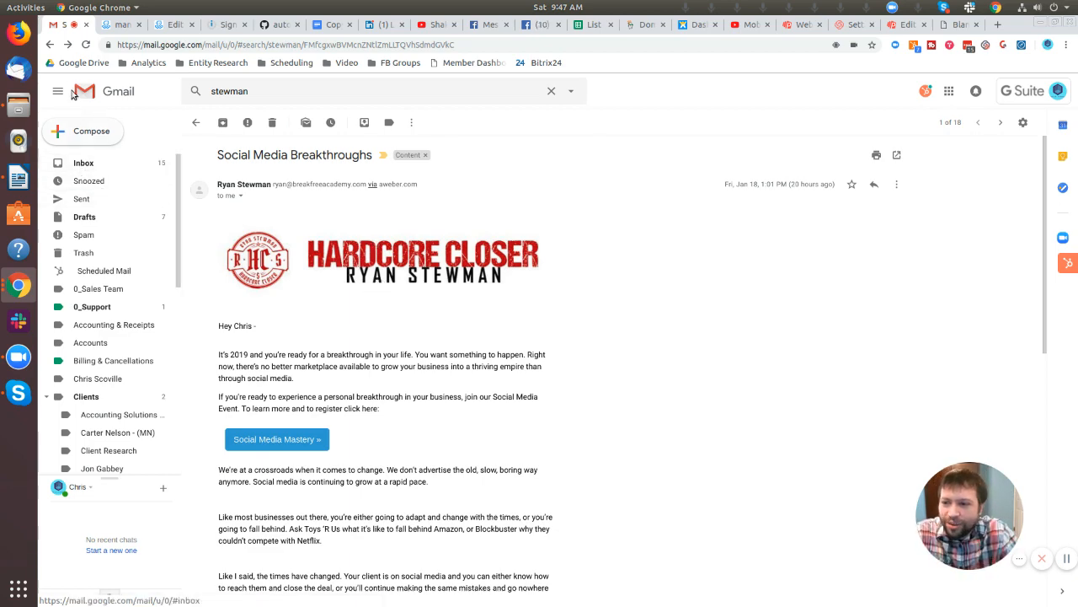
{"action": "left_click", "coordinate": [196, 121]}
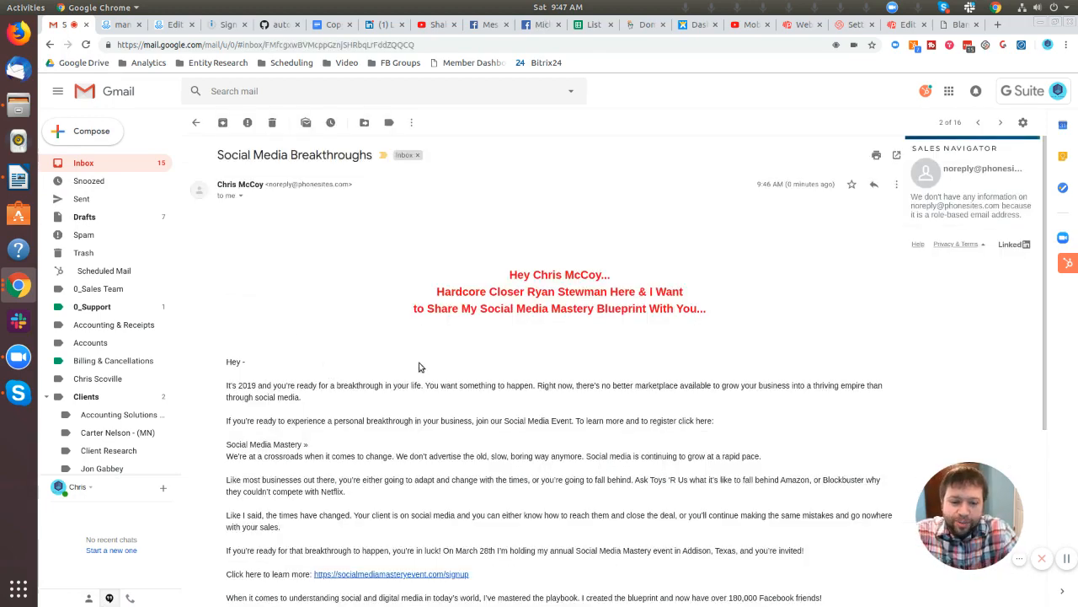
{"action": "scroll", "scroll_direction": "down", "scroll_amount": 3}
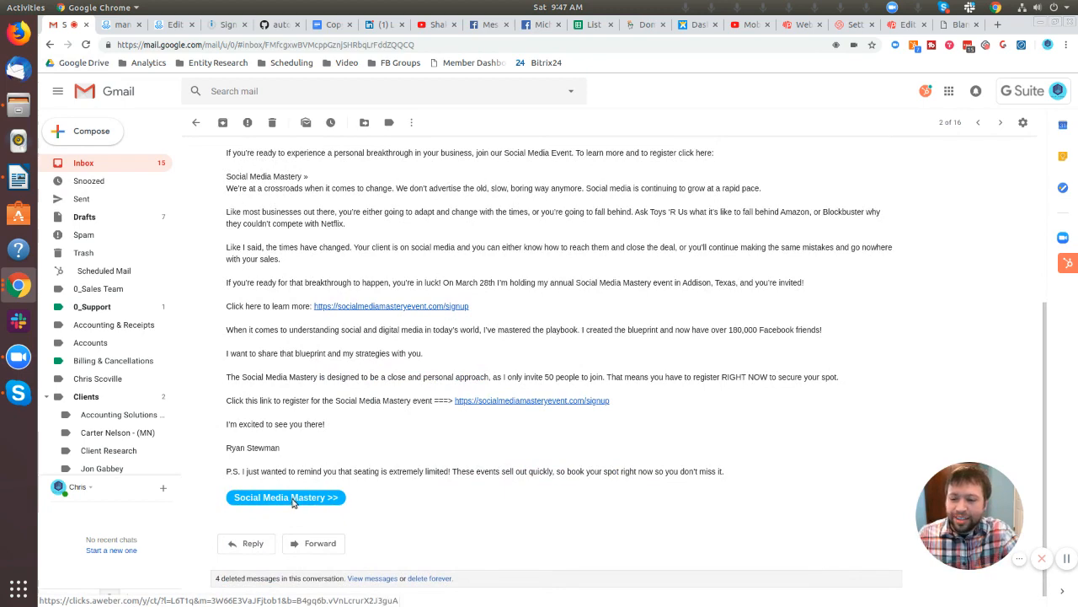
{"action": "left_click", "coordinate": [286, 497]}
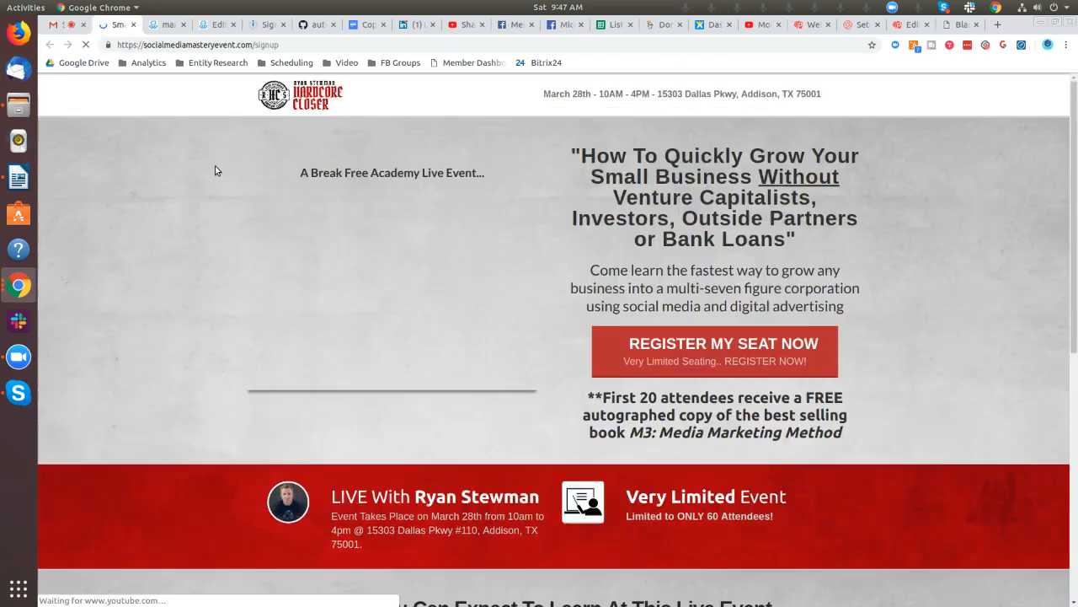